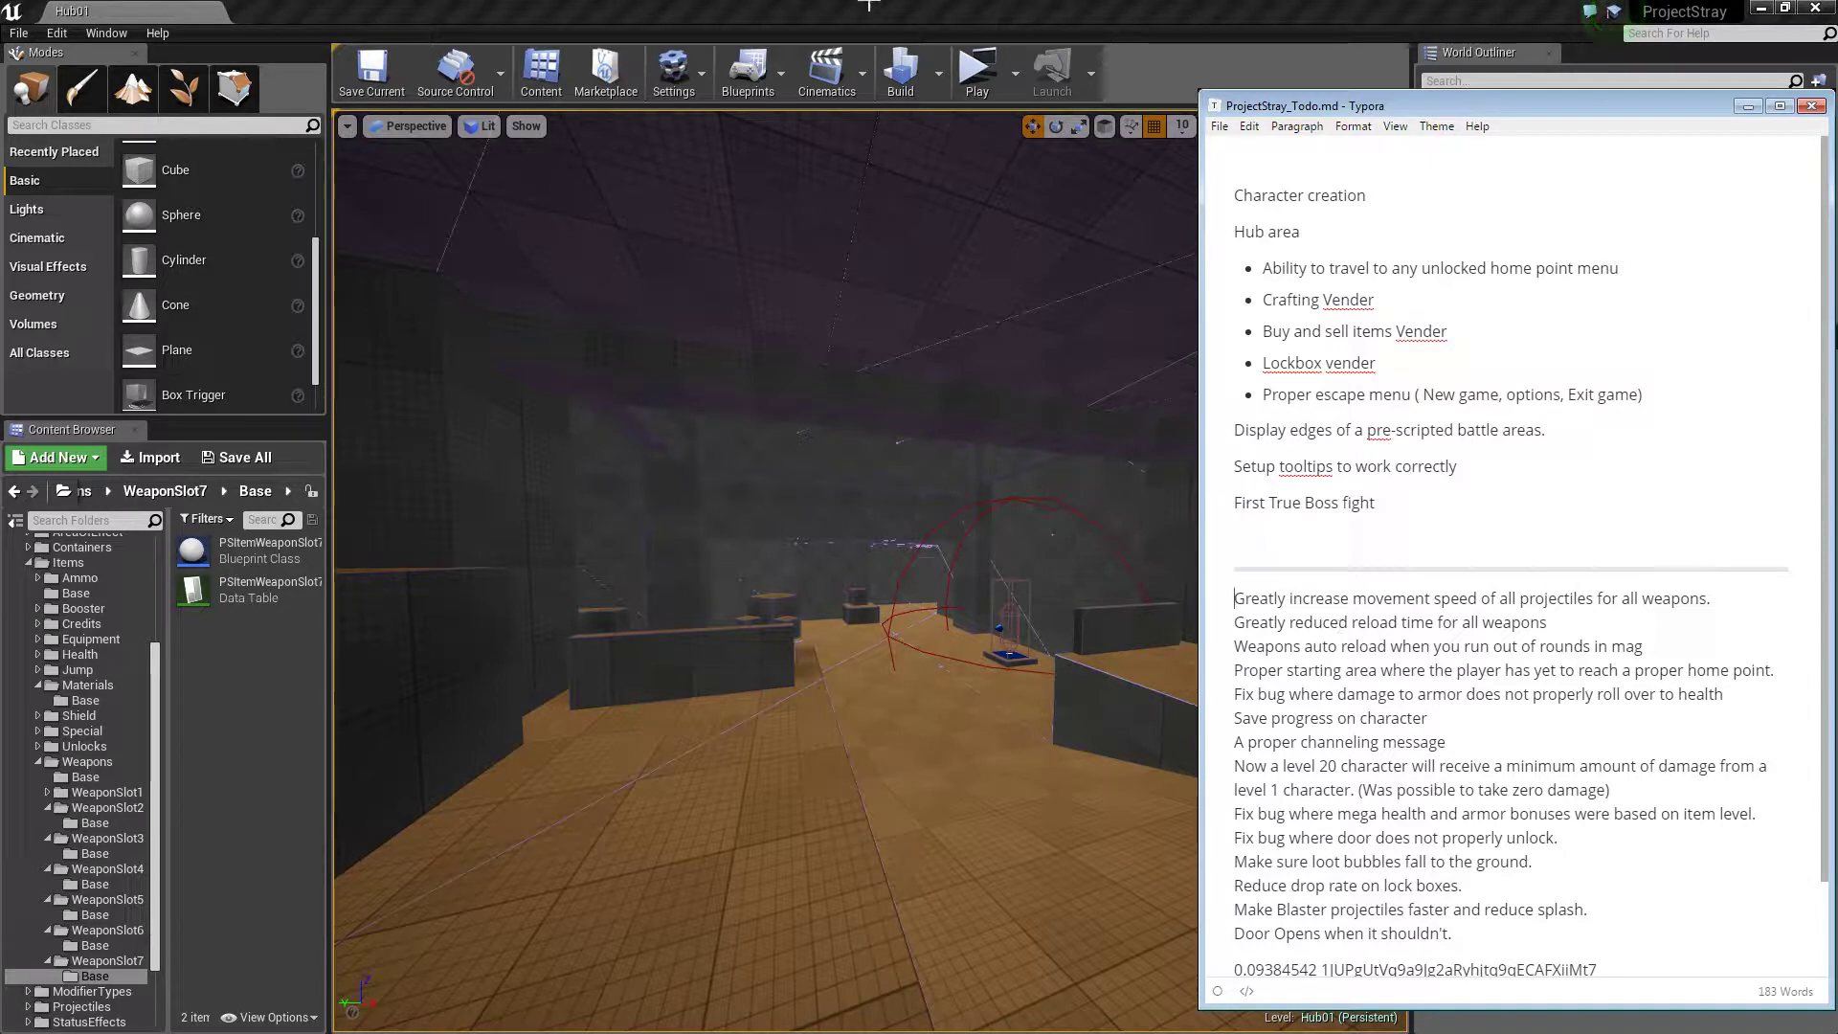
{"action": "mouse_move", "coordinate": [1546, 630]}
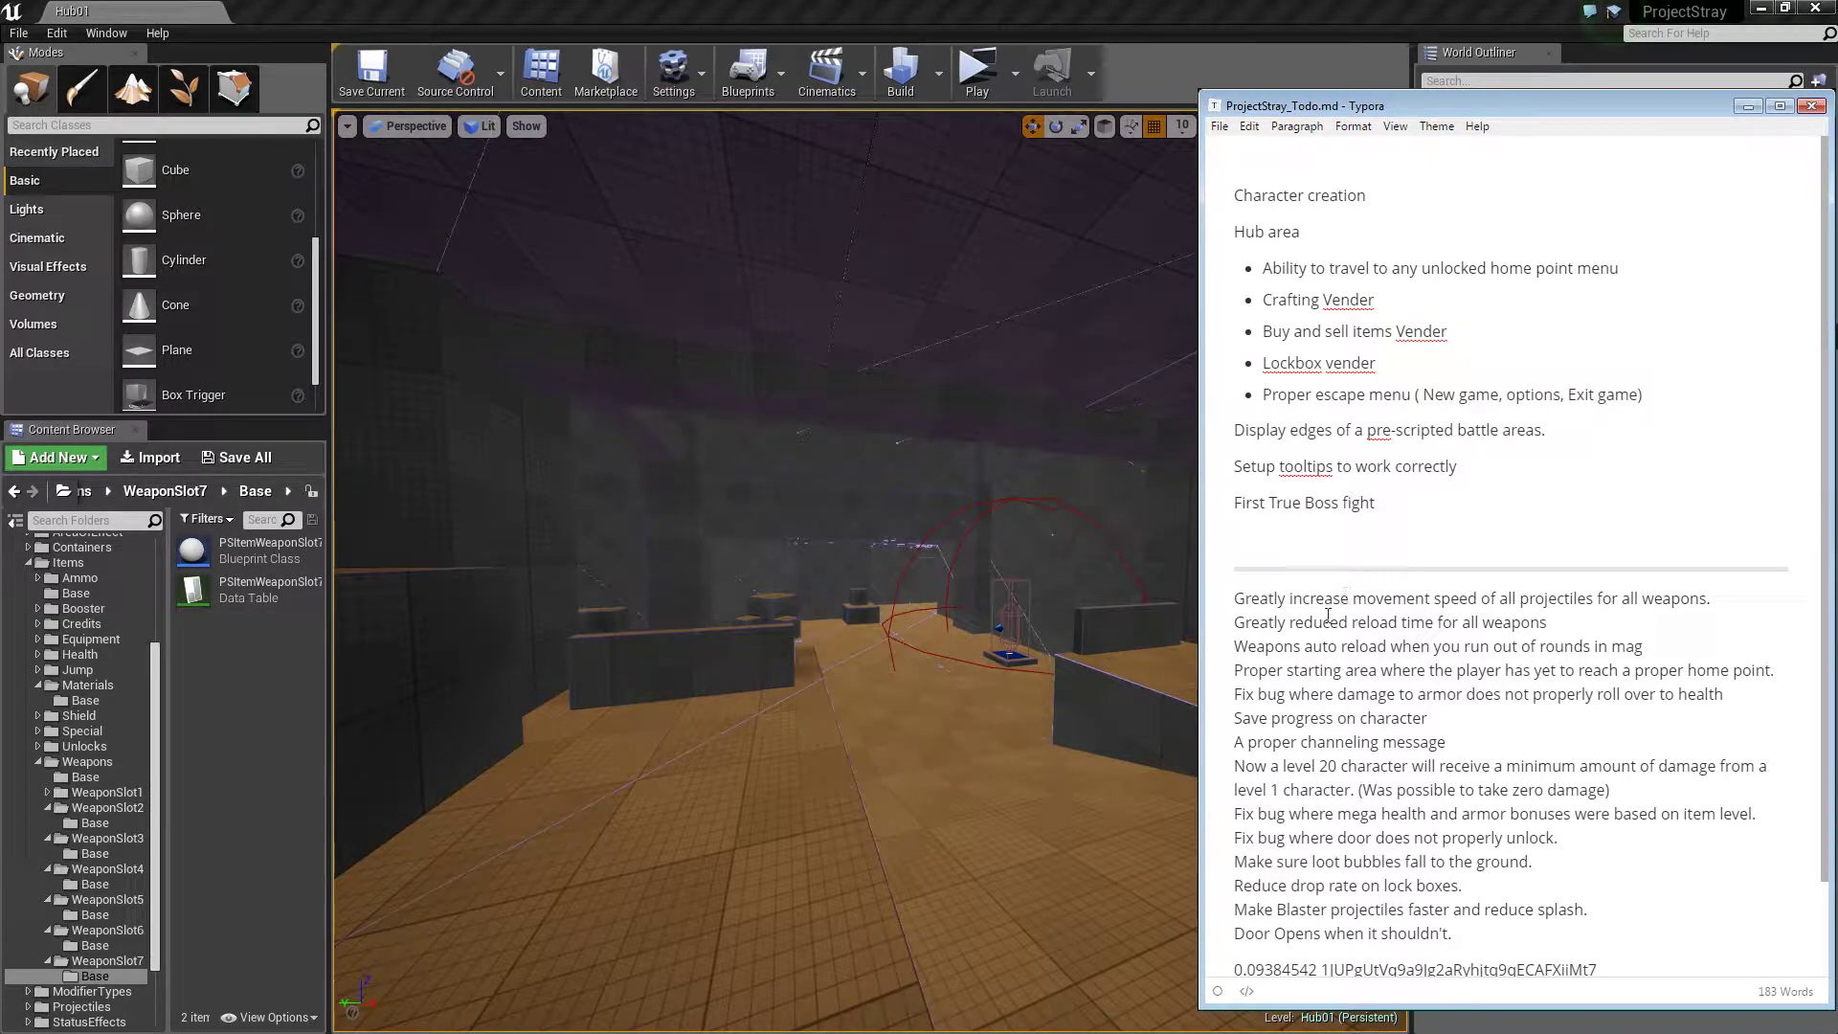
Put Typora away and run the Hub01 level as a standalone game preview.
{"action": "triple_click", "coordinate": [1348, 622]}
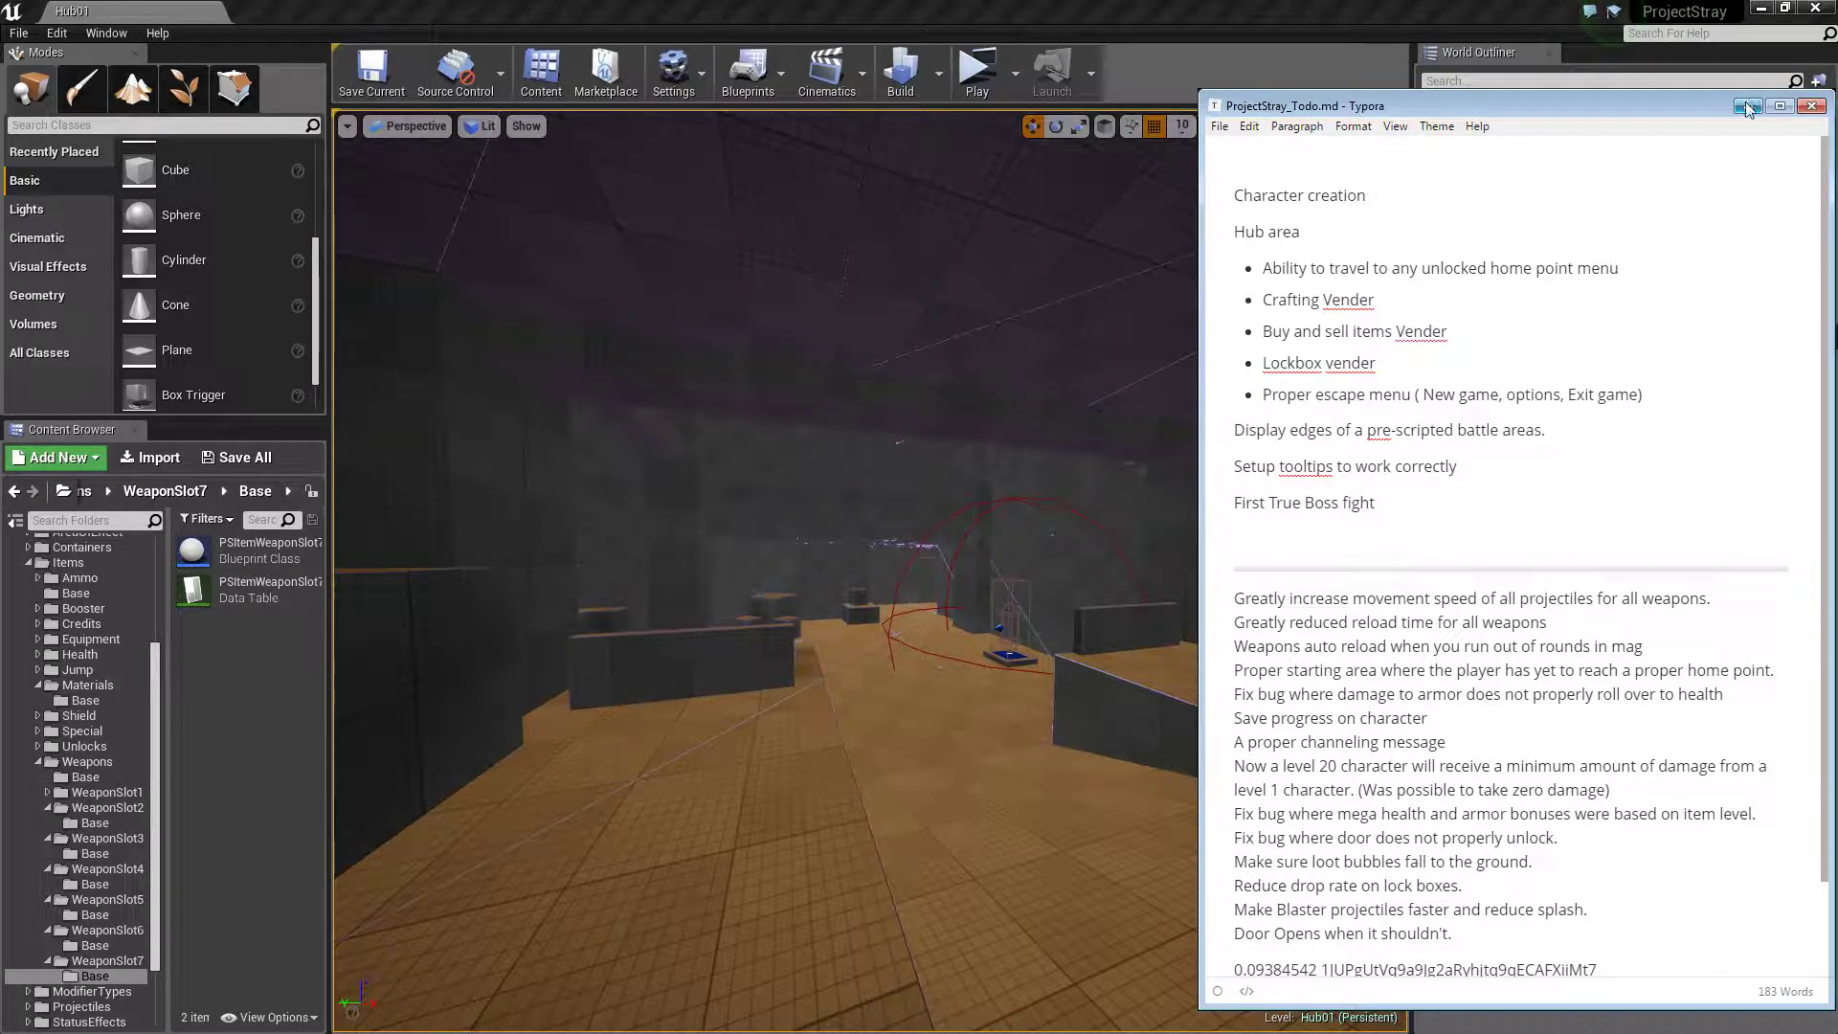
{"action": "left_click", "coordinate": [1814, 106]}
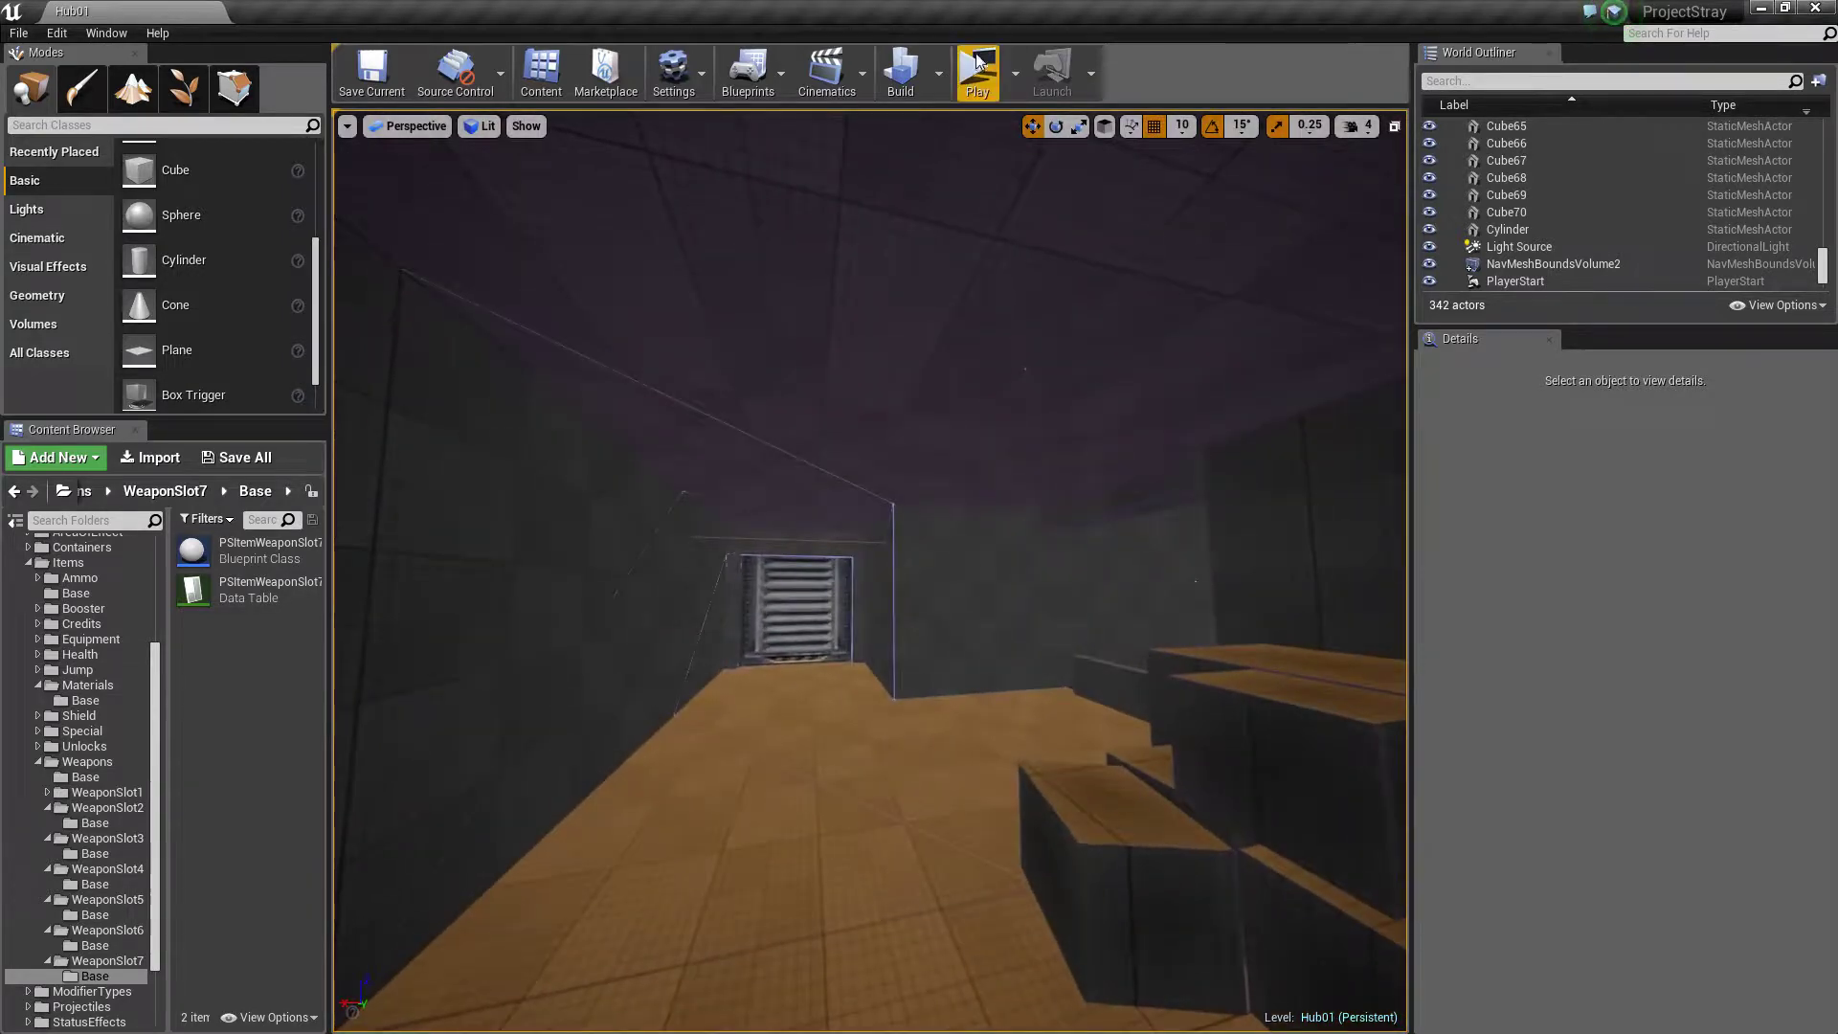
{"action": "left_click", "coordinate": [979, 70]}
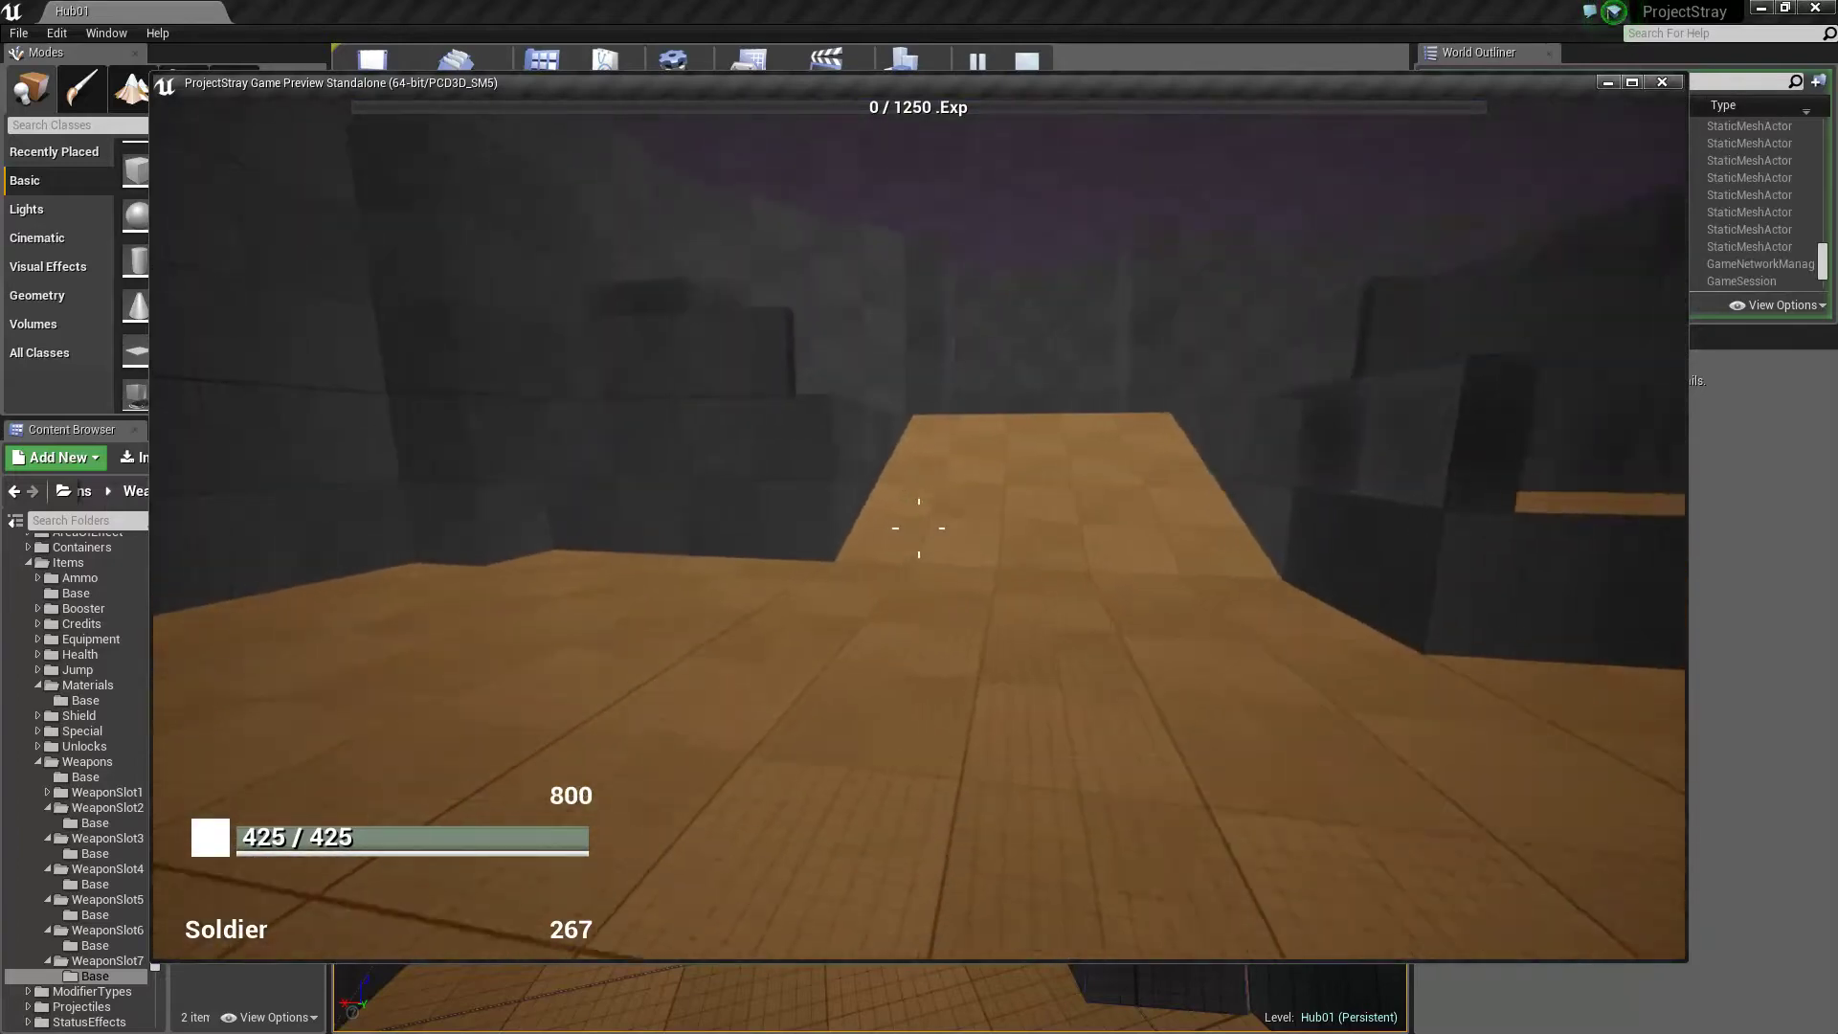
Stop the running game preview of the hub level.
{"action": "left_click", "coordinate": [1660, 82]}
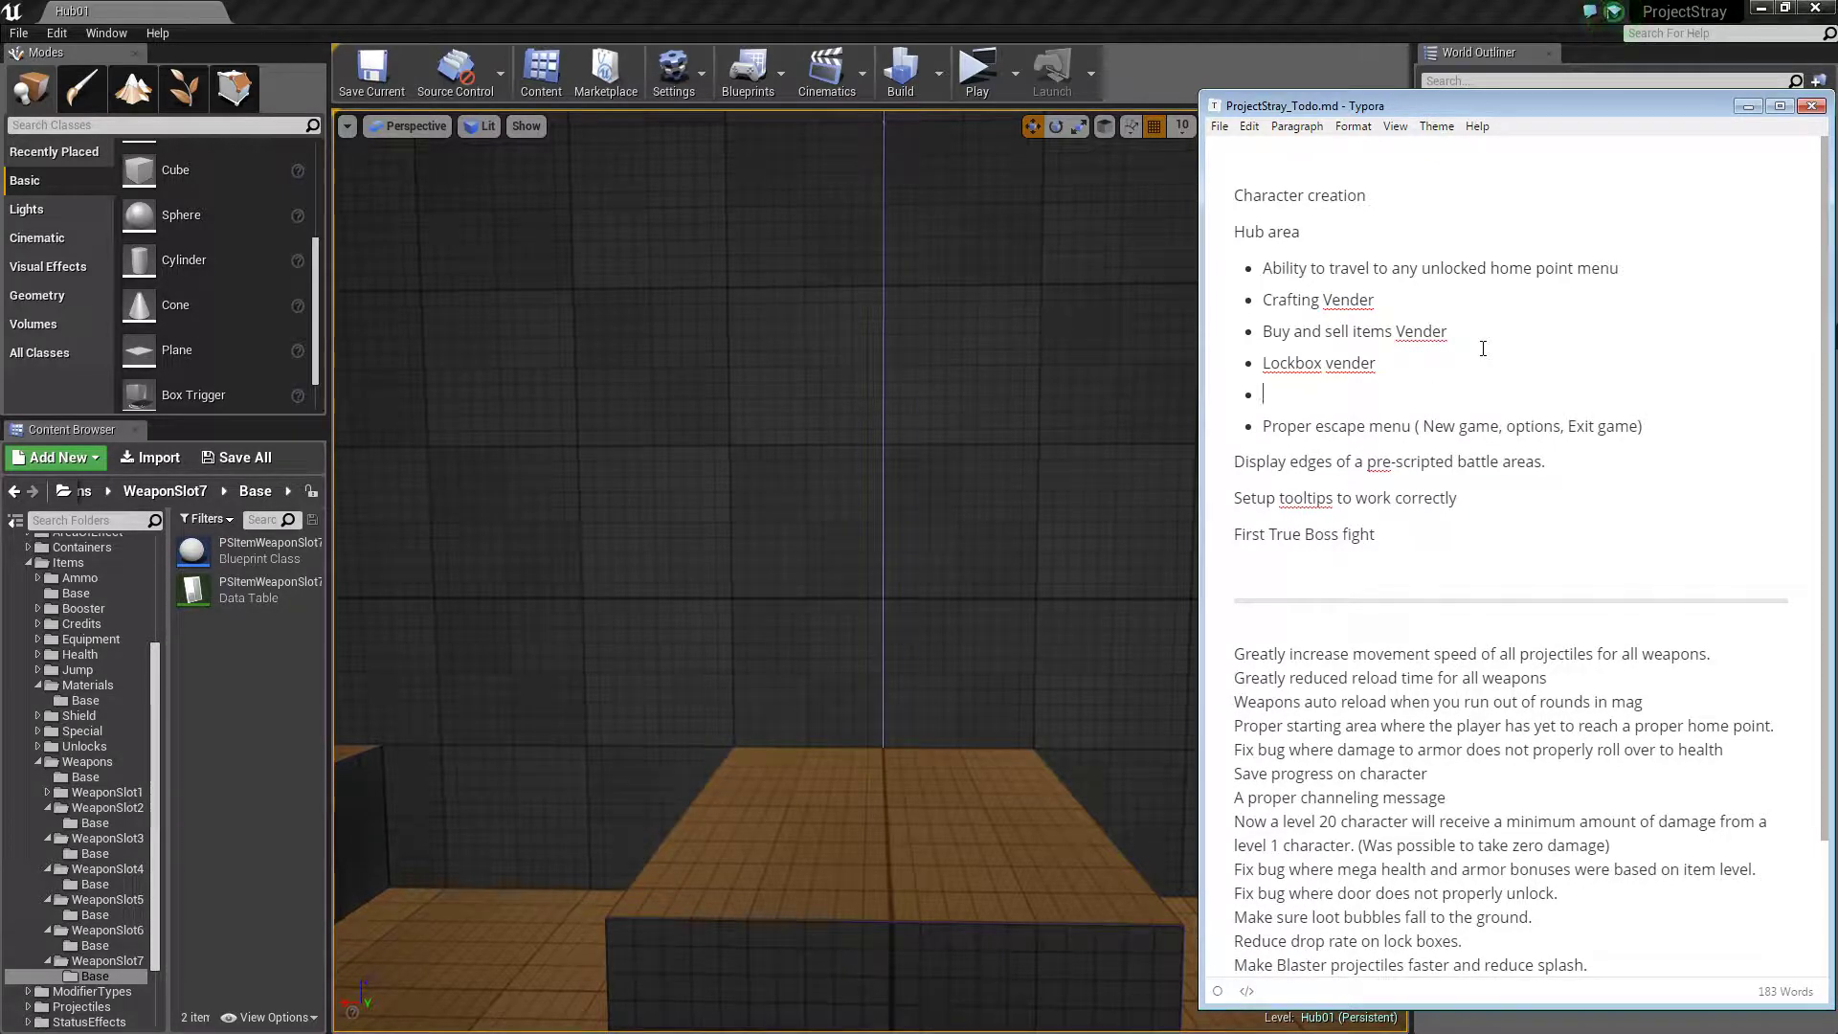
Fill the new bullet with 'Storage box for Weapons and armor'.
{"action": "type", "text": "storage box for"}
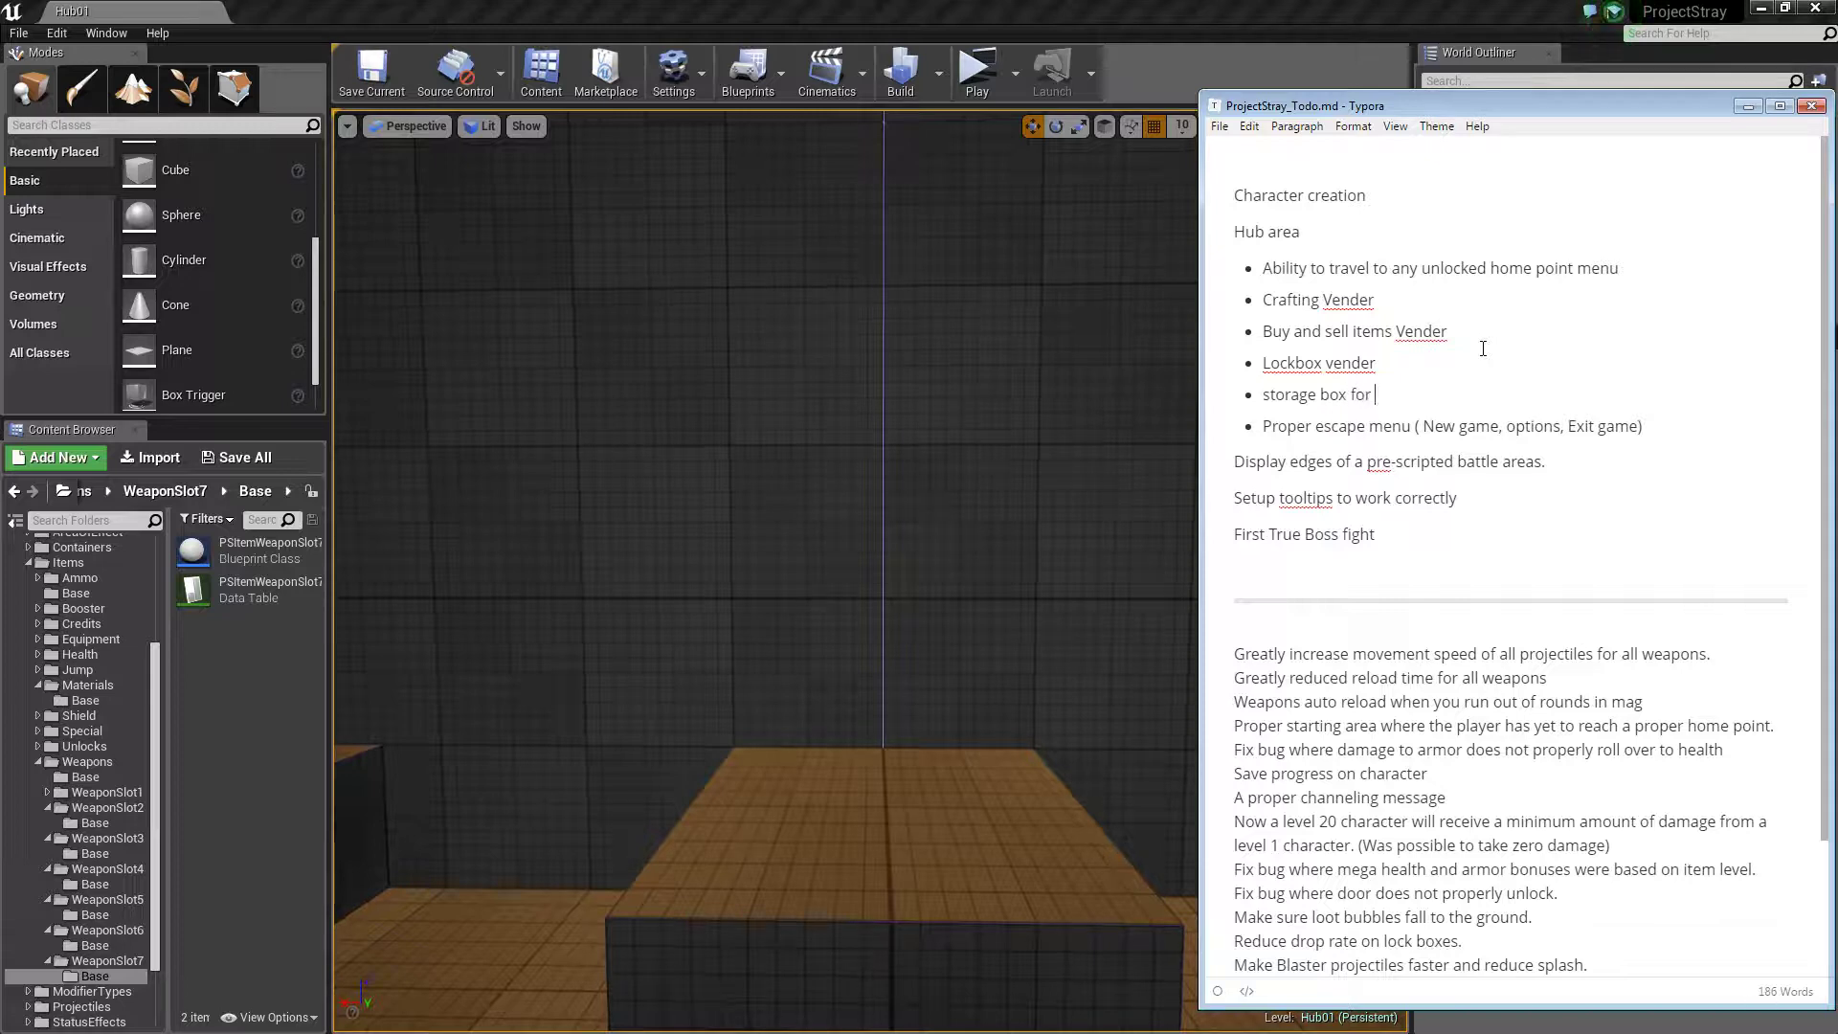
{"action": "type", "text": "Weapons and armor"}
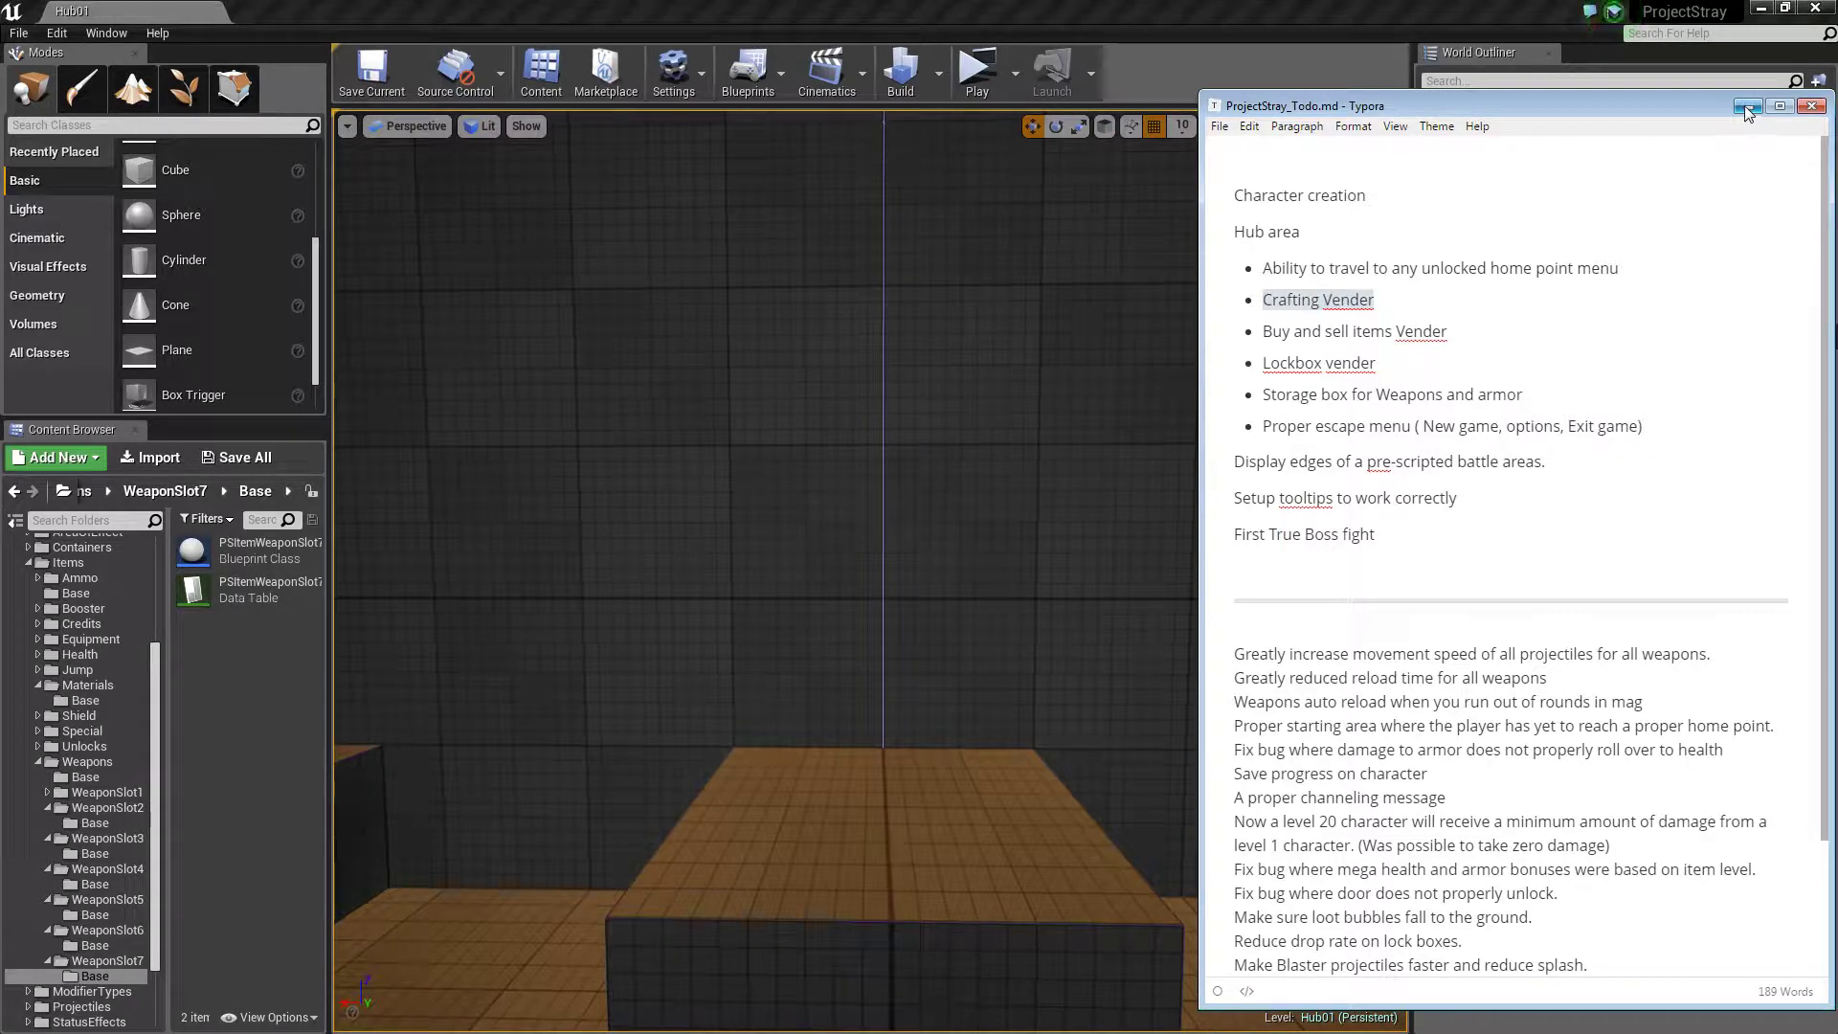
{"action": "left_click", "coordinate": [1220, 127]}
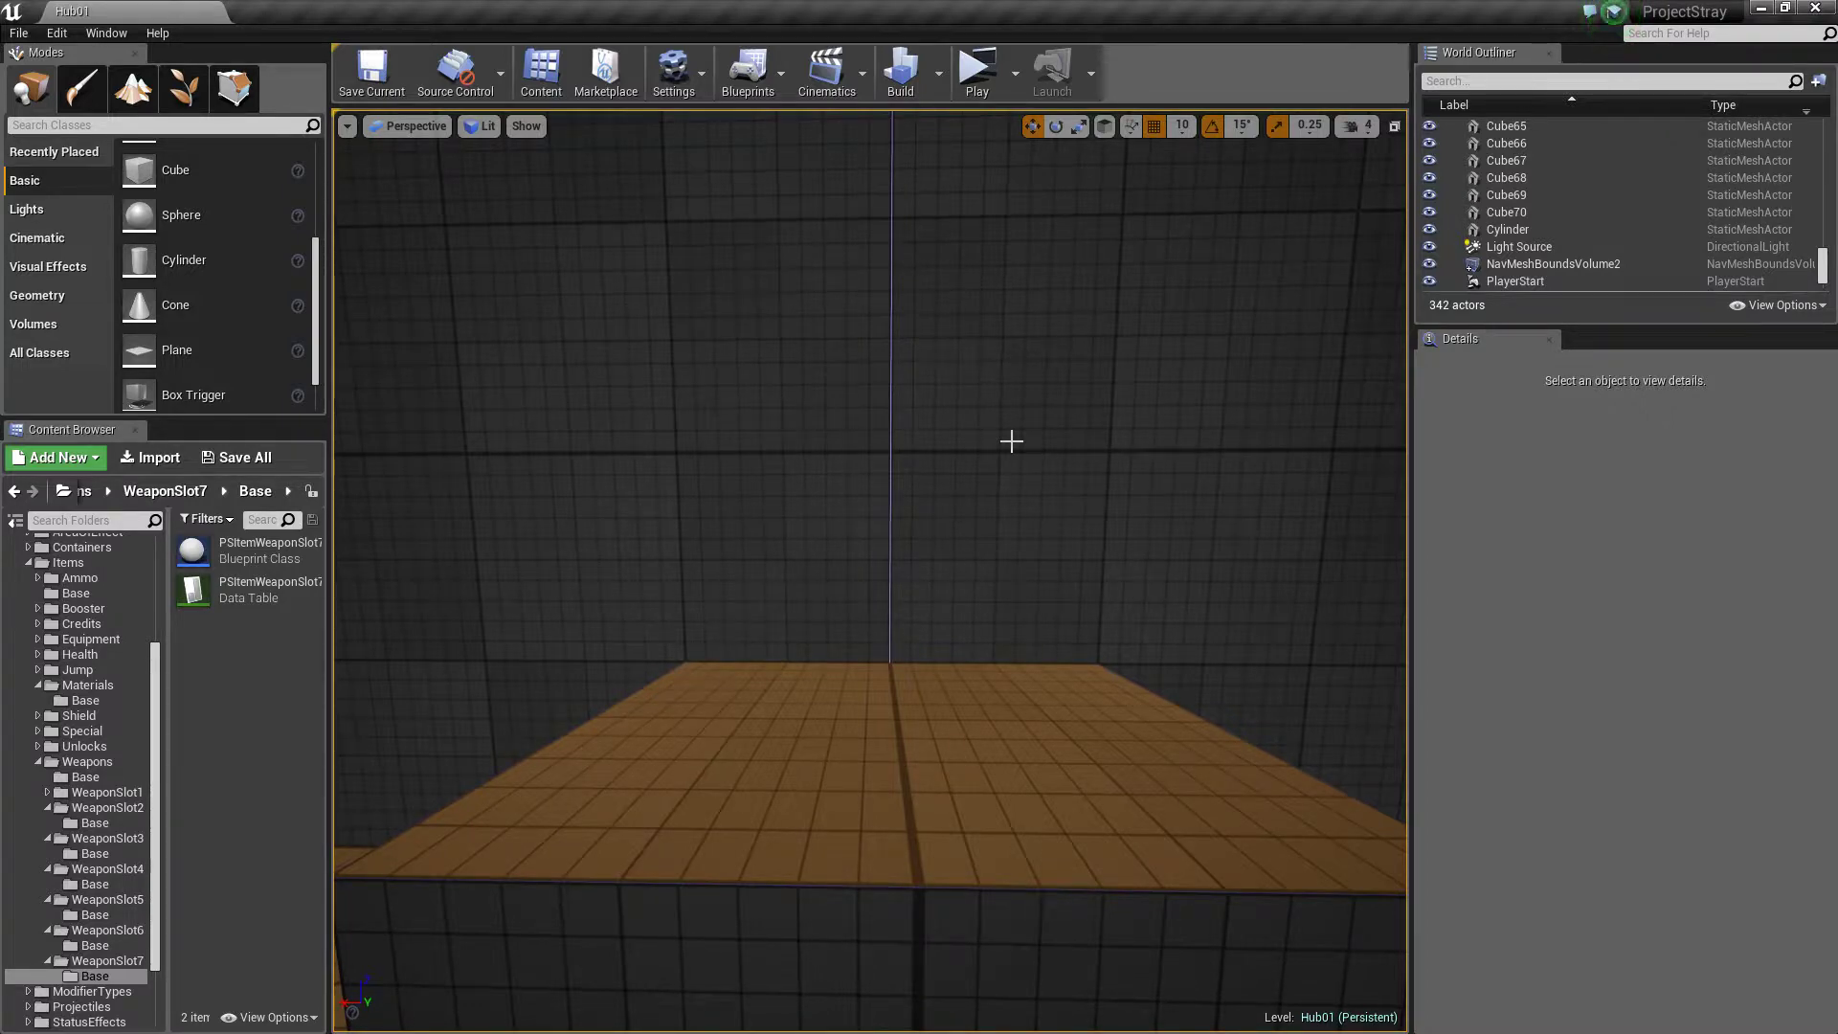
{"action": "mouse_move", "coordinate": [1013, 542]}
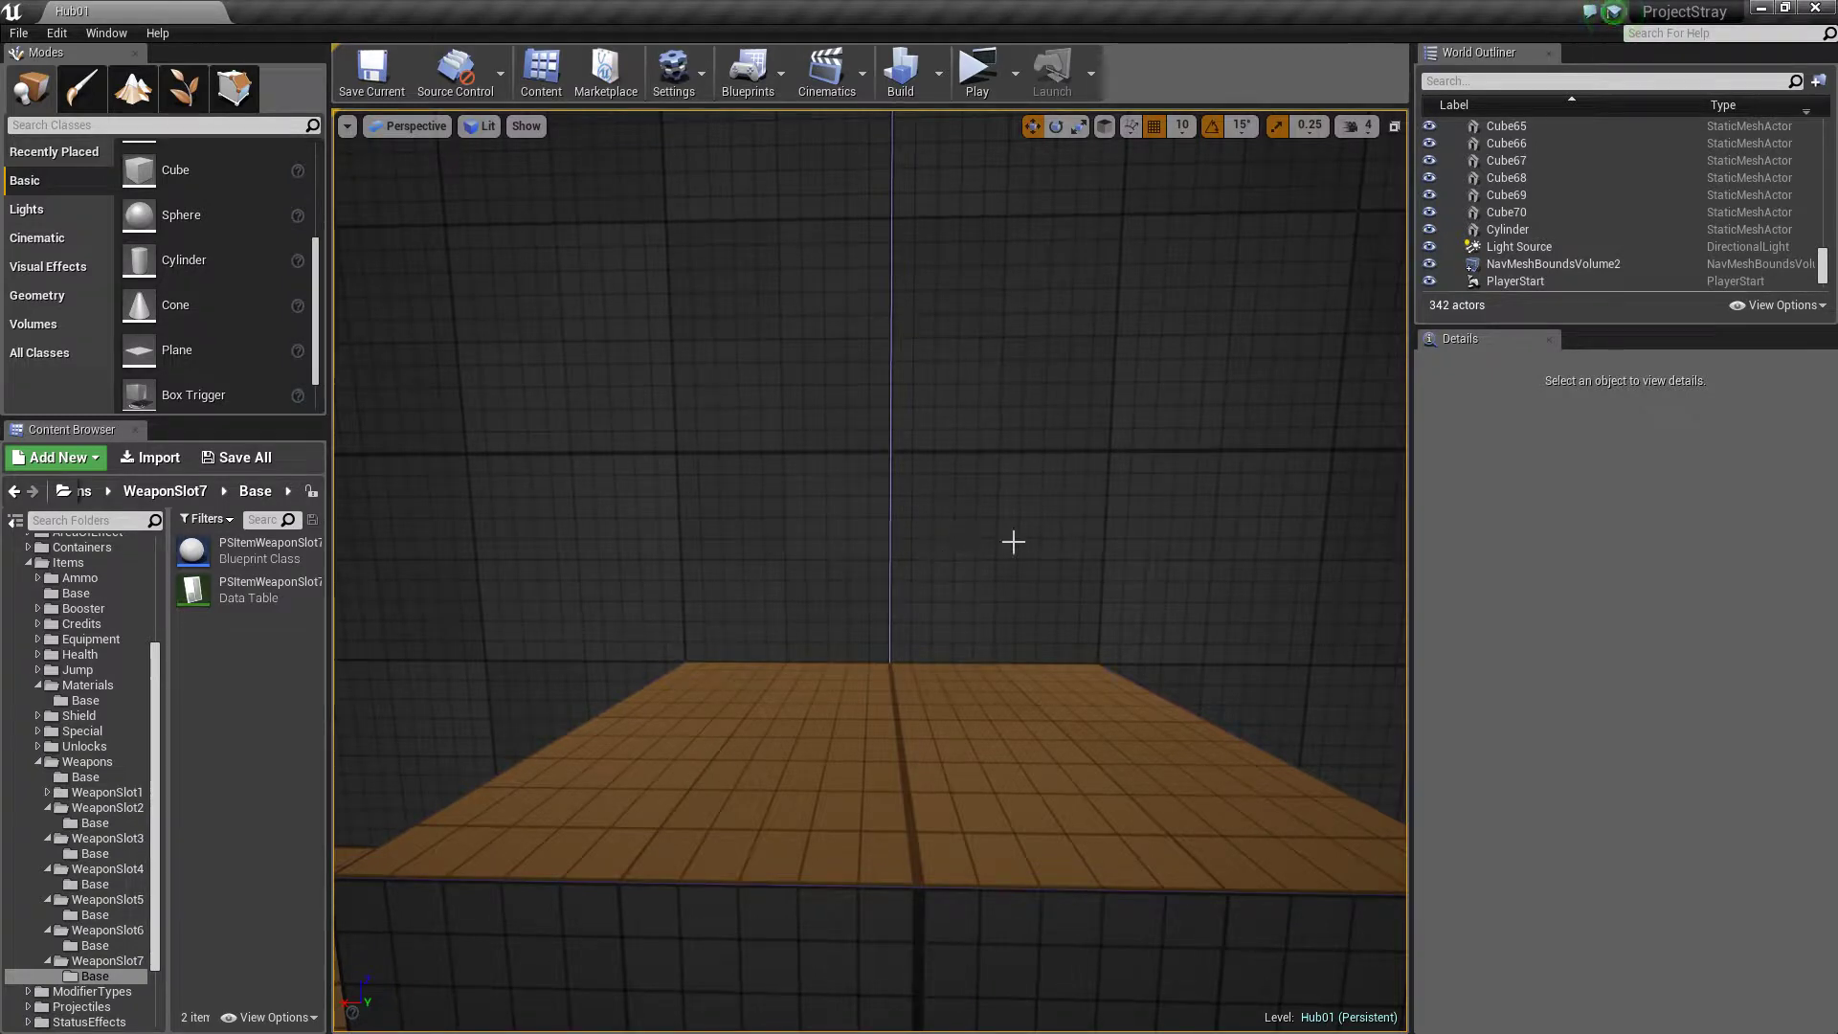
{"action": "mouse_move", "coordinate": [1076, 688]}
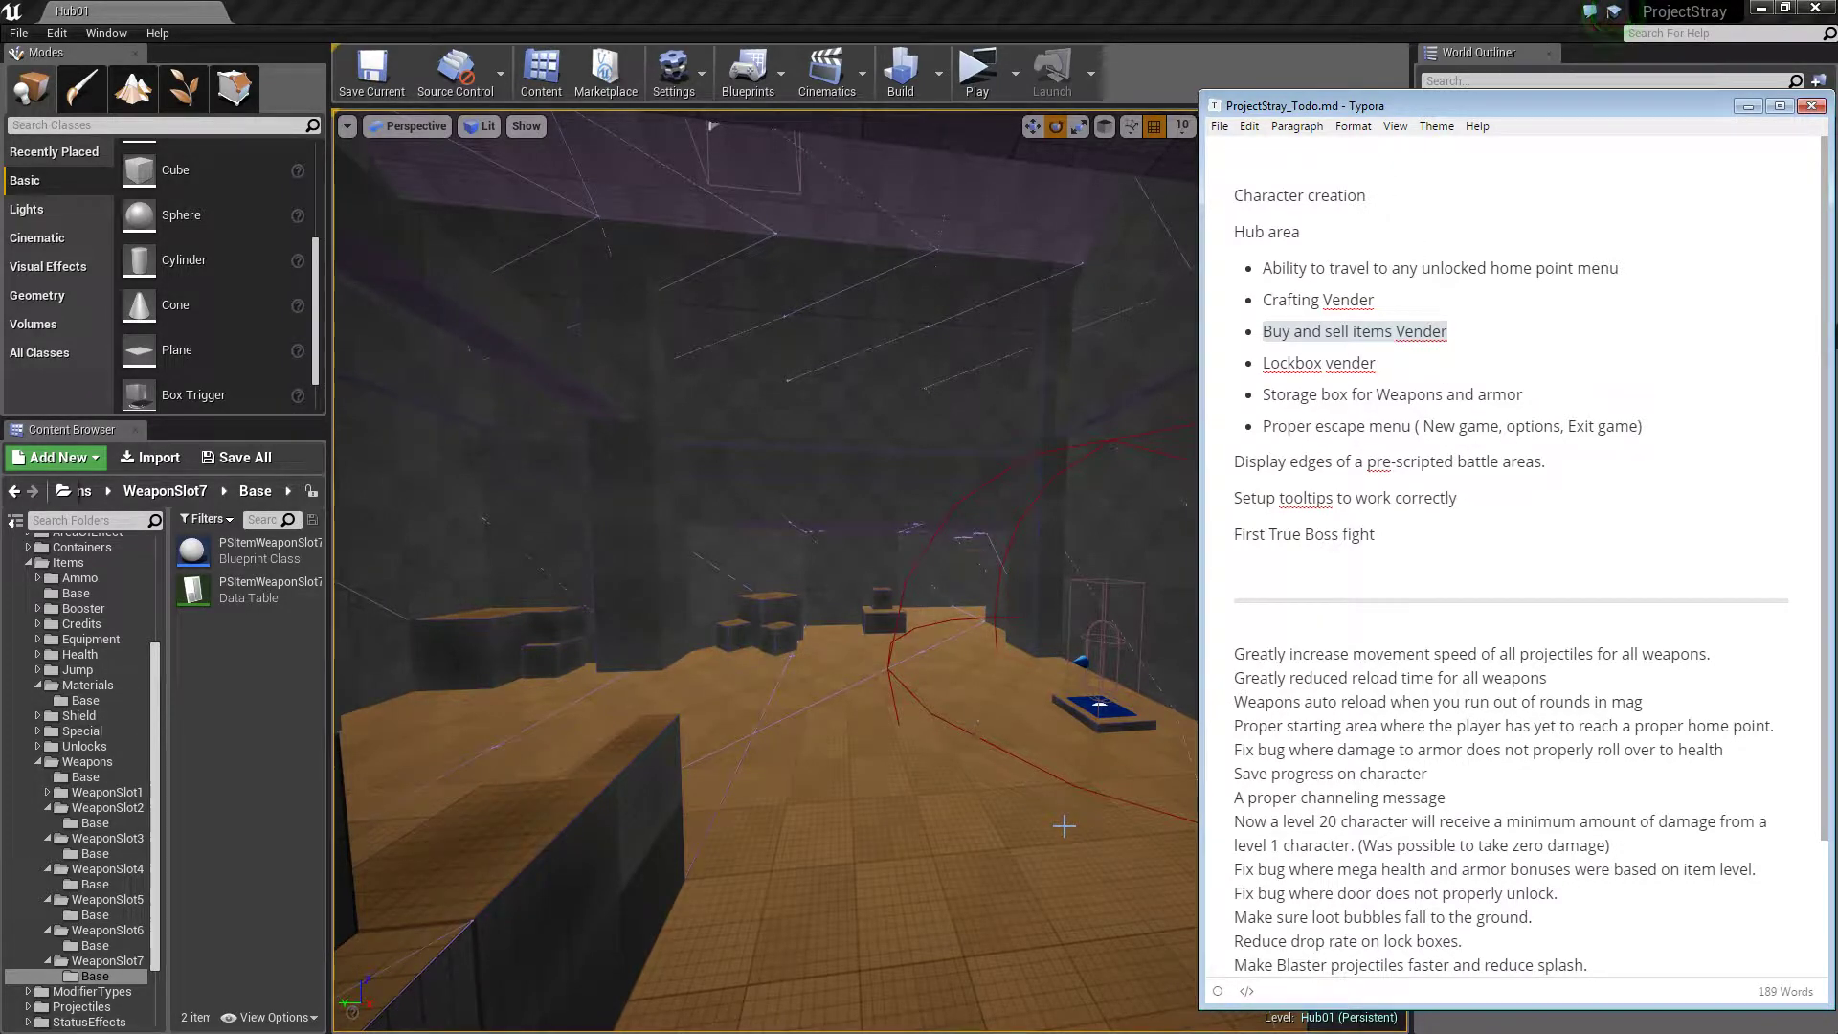
{"action": "mouse_move", "coordinate": [931, 345]}
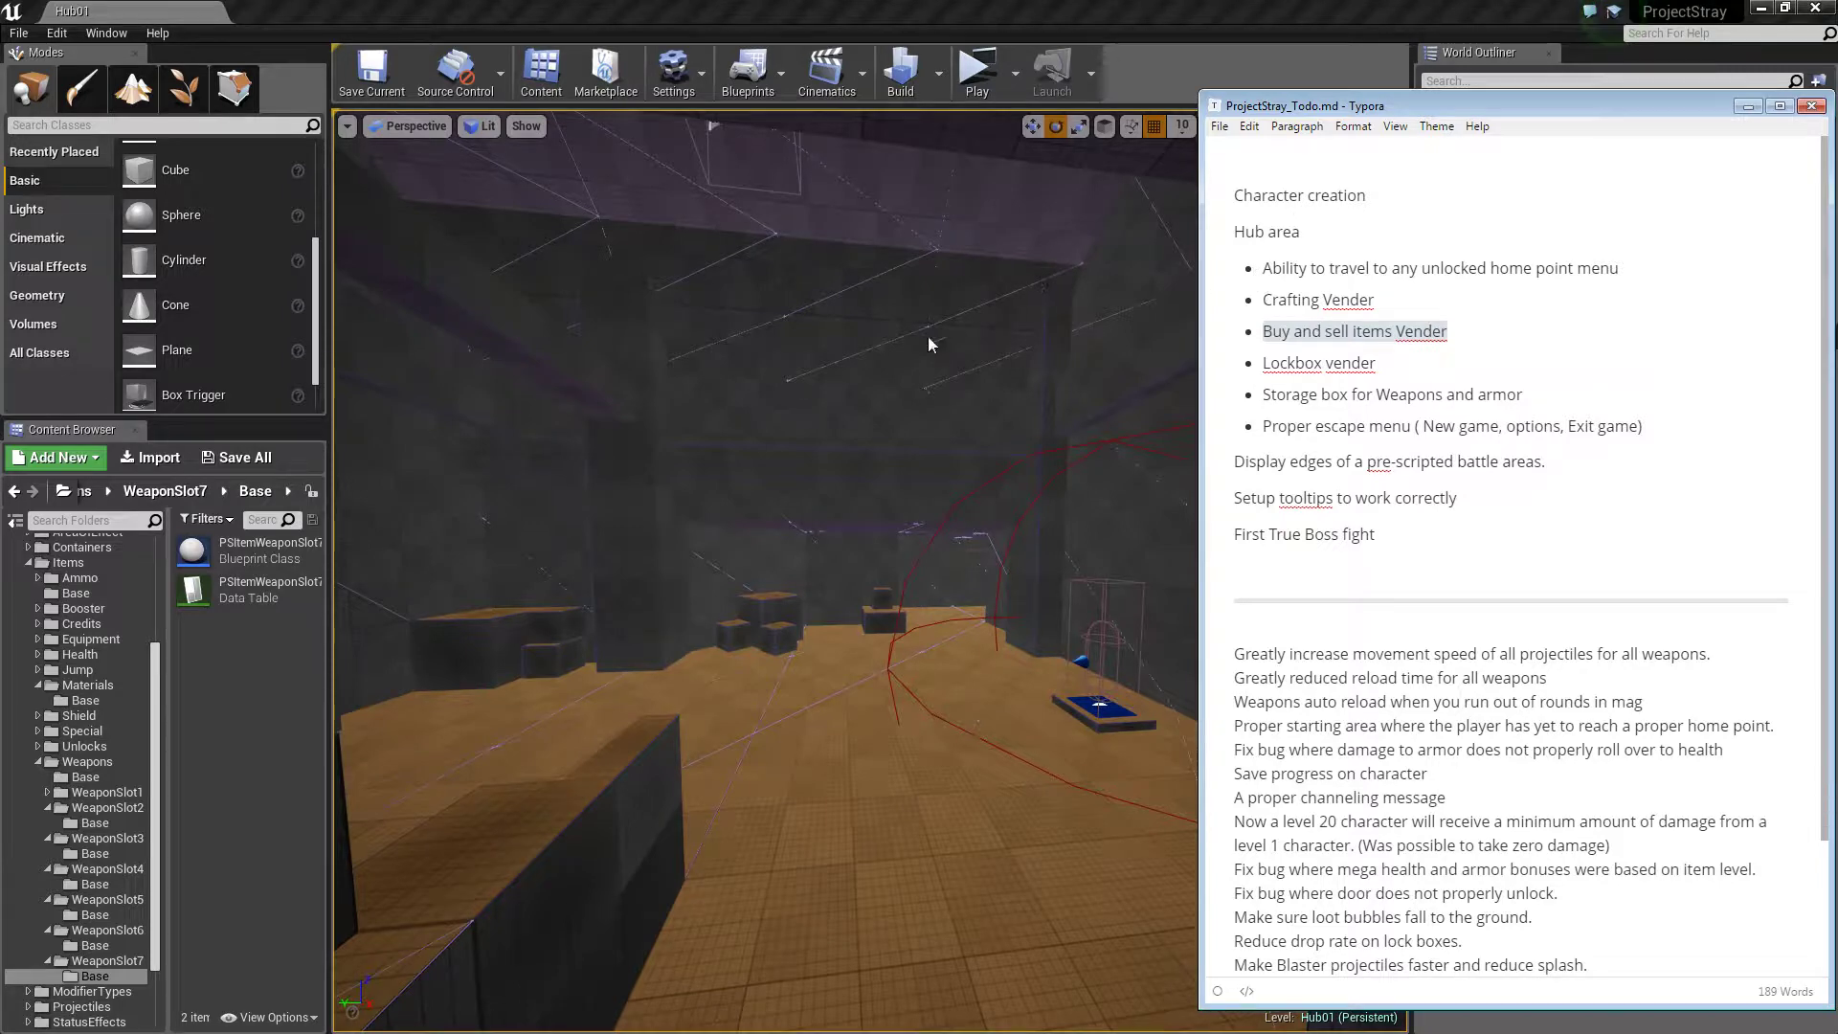
{"action": "mouse_move", "coordinate": [1055, 493]}
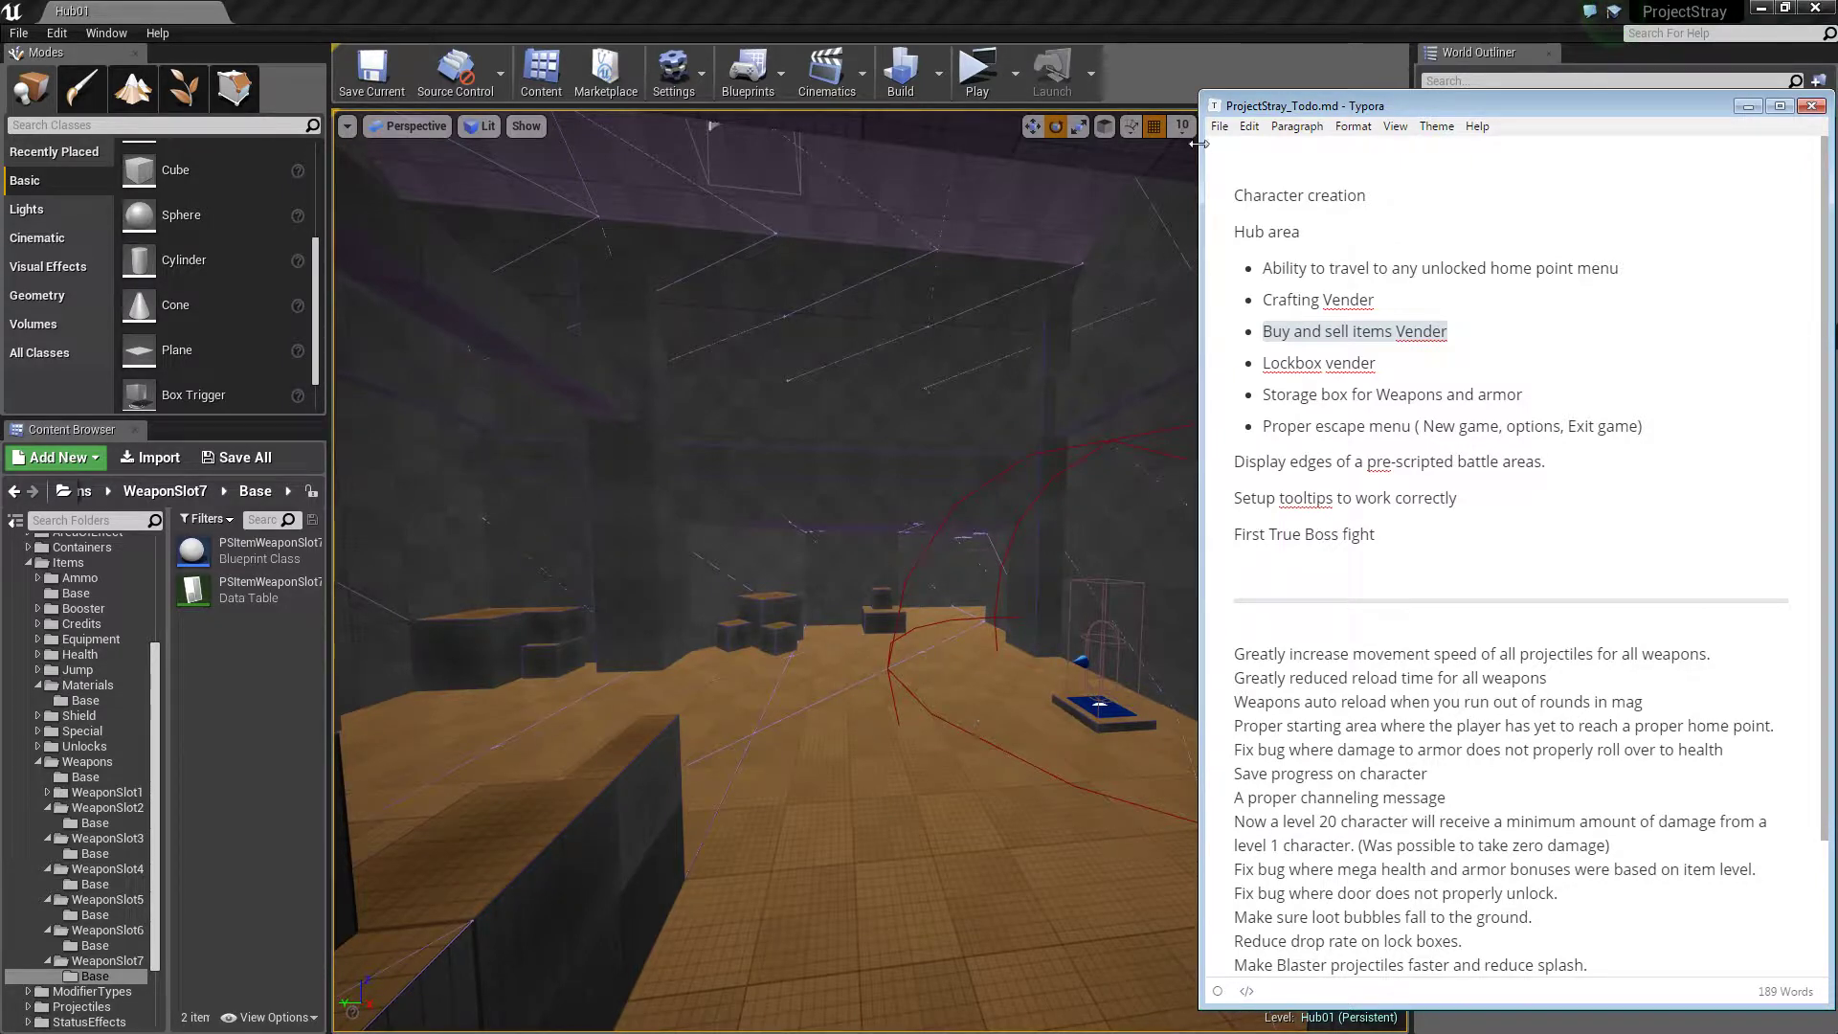
{"action": "mouse_move", "coordinate": [1015, 557]}
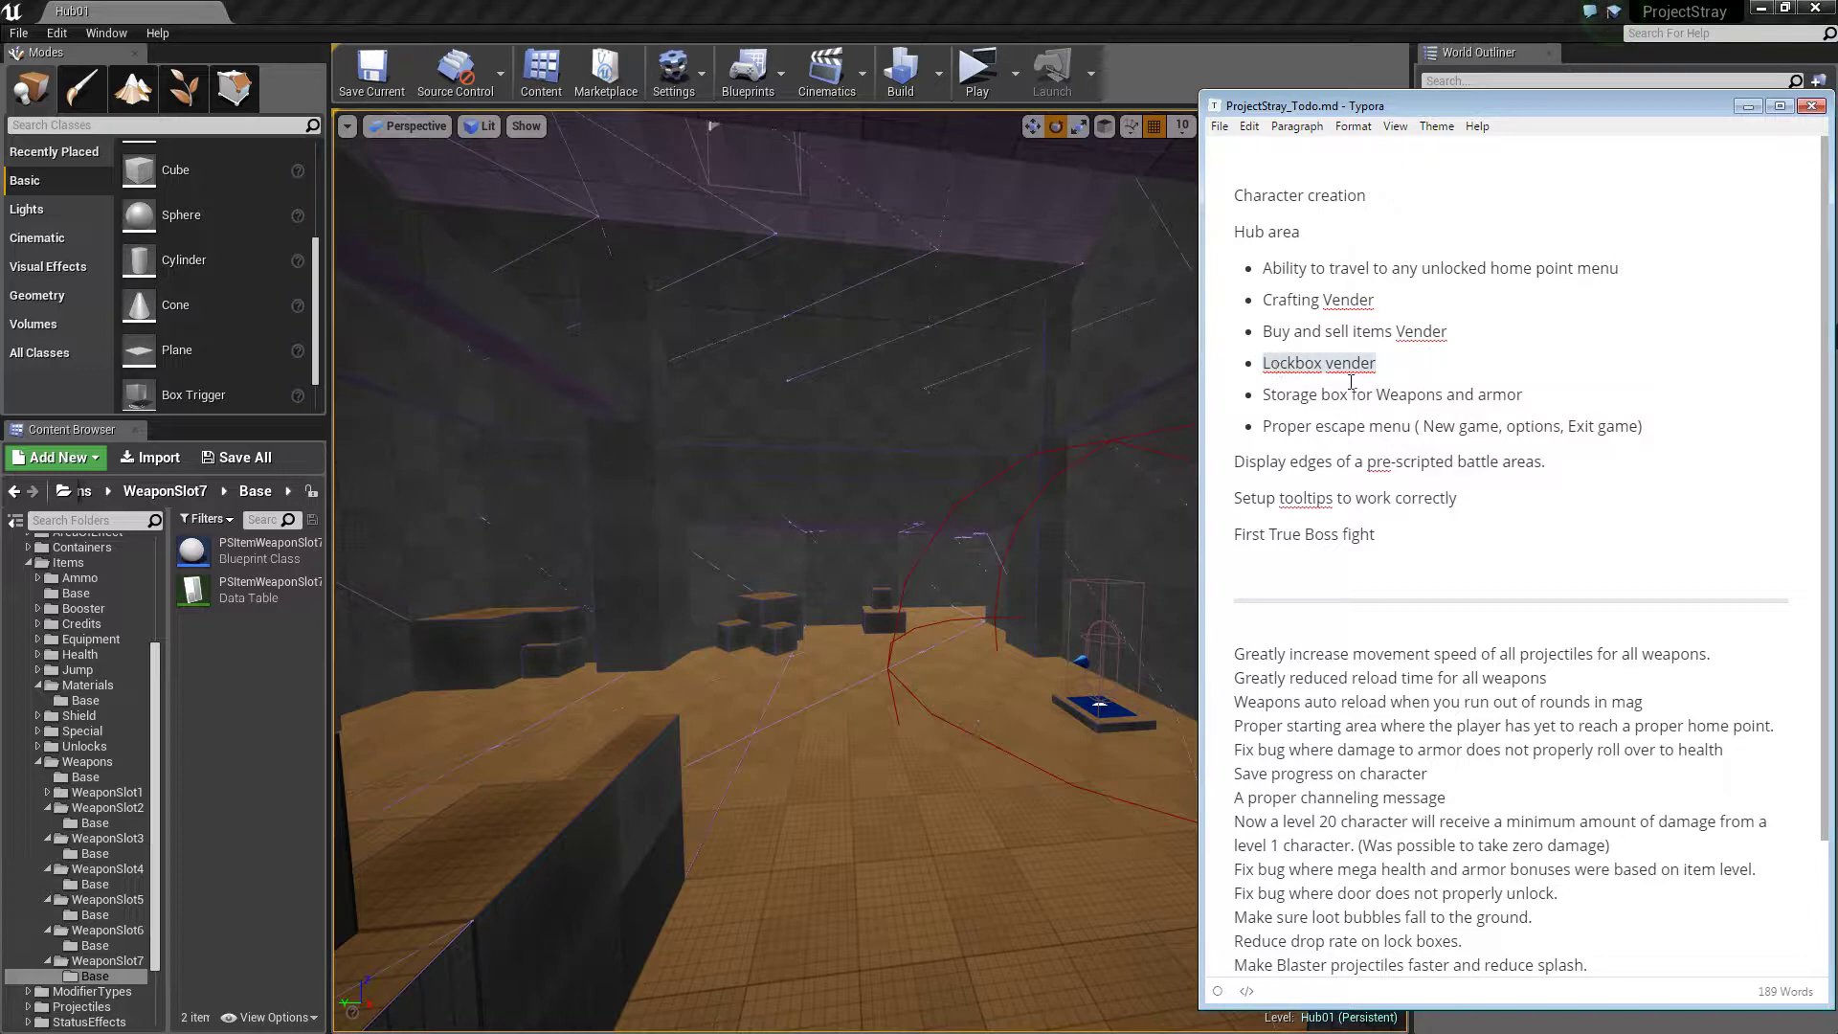
{"action": "mouse_move", "coordinate": [1438, 379]}
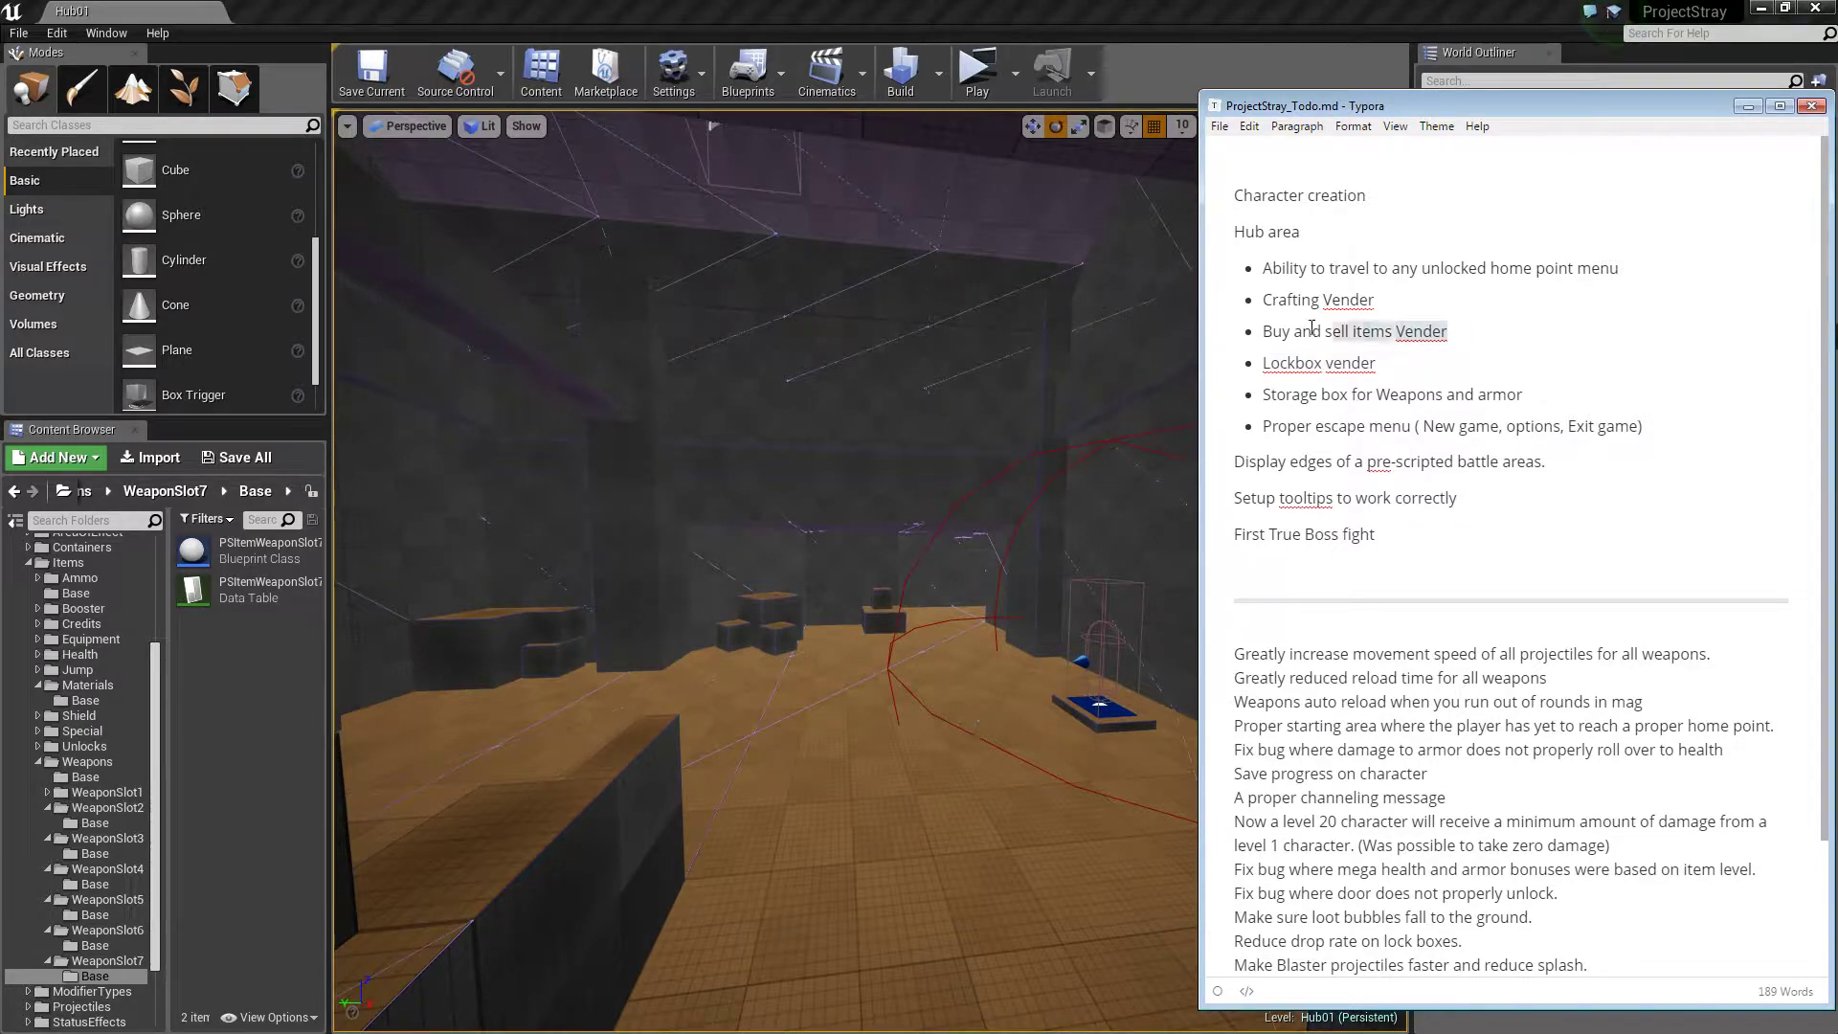
{"action": "double_click", "coordinate": [1354, 331]}
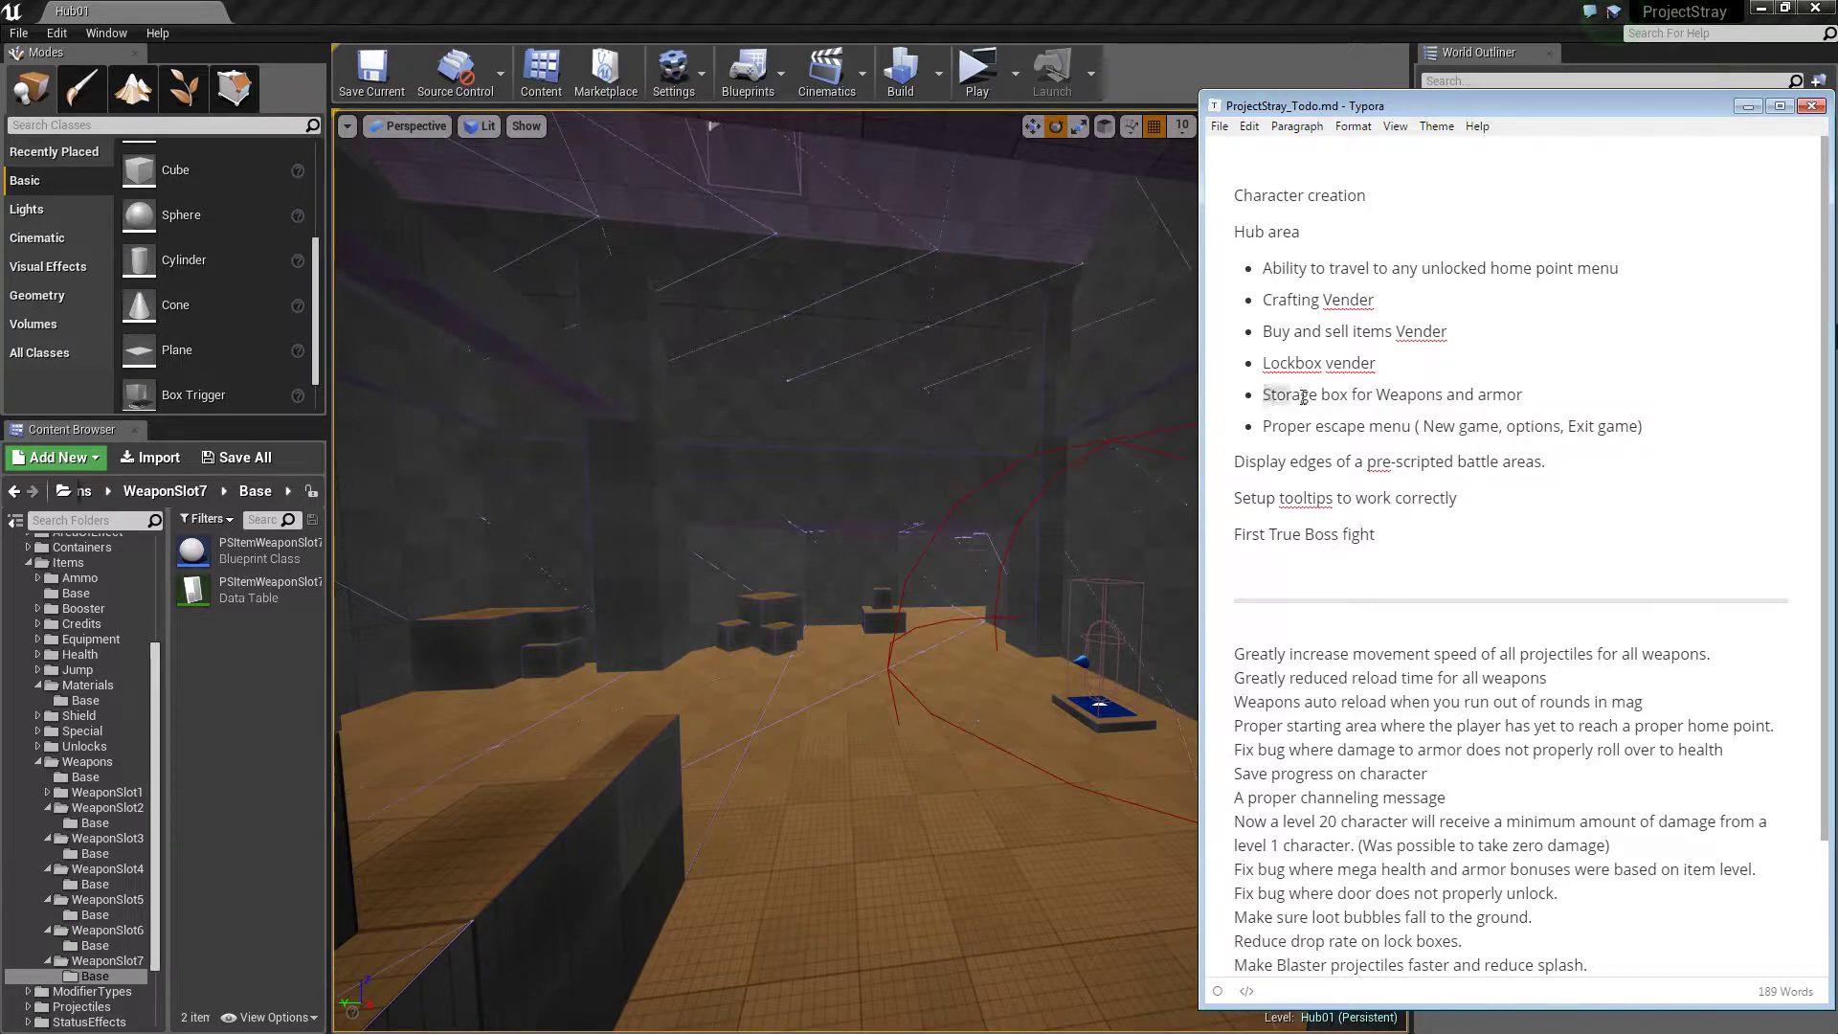
{"action": "triple_click", "coordinate": [1390, 395]}
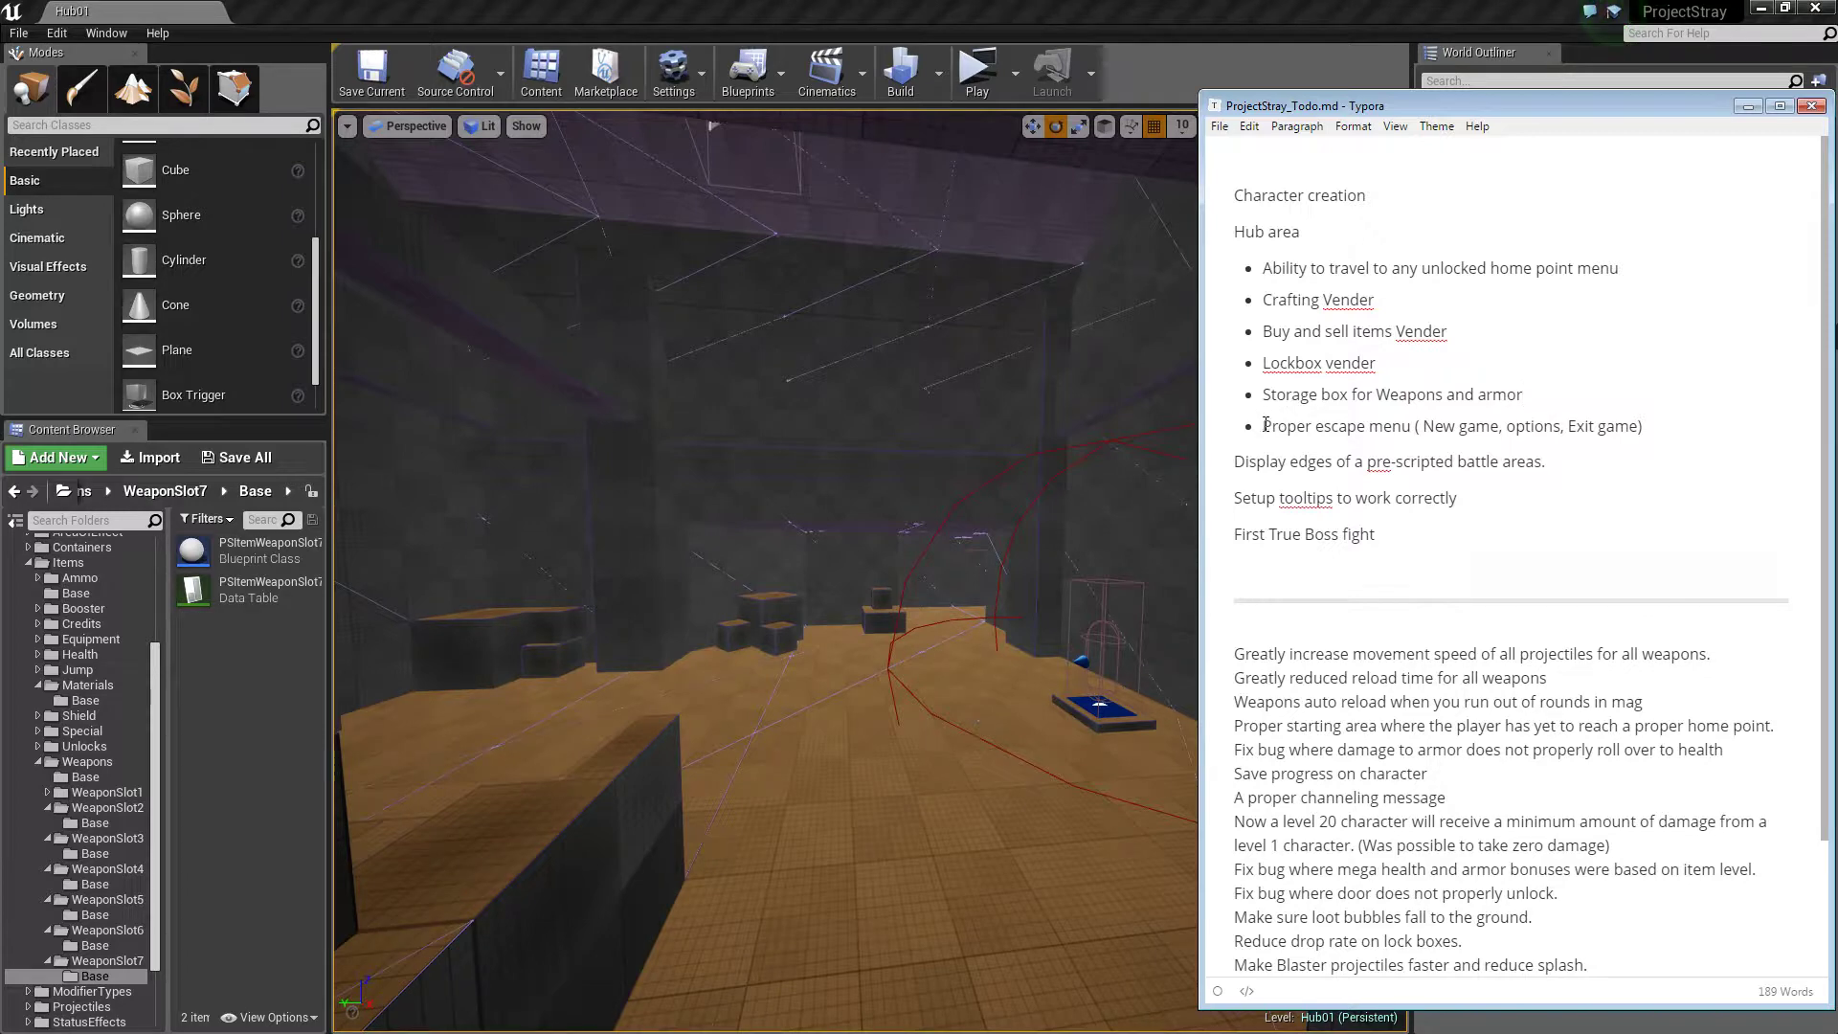
{"action": "triple_click", "coordinate": [1450, 425]}
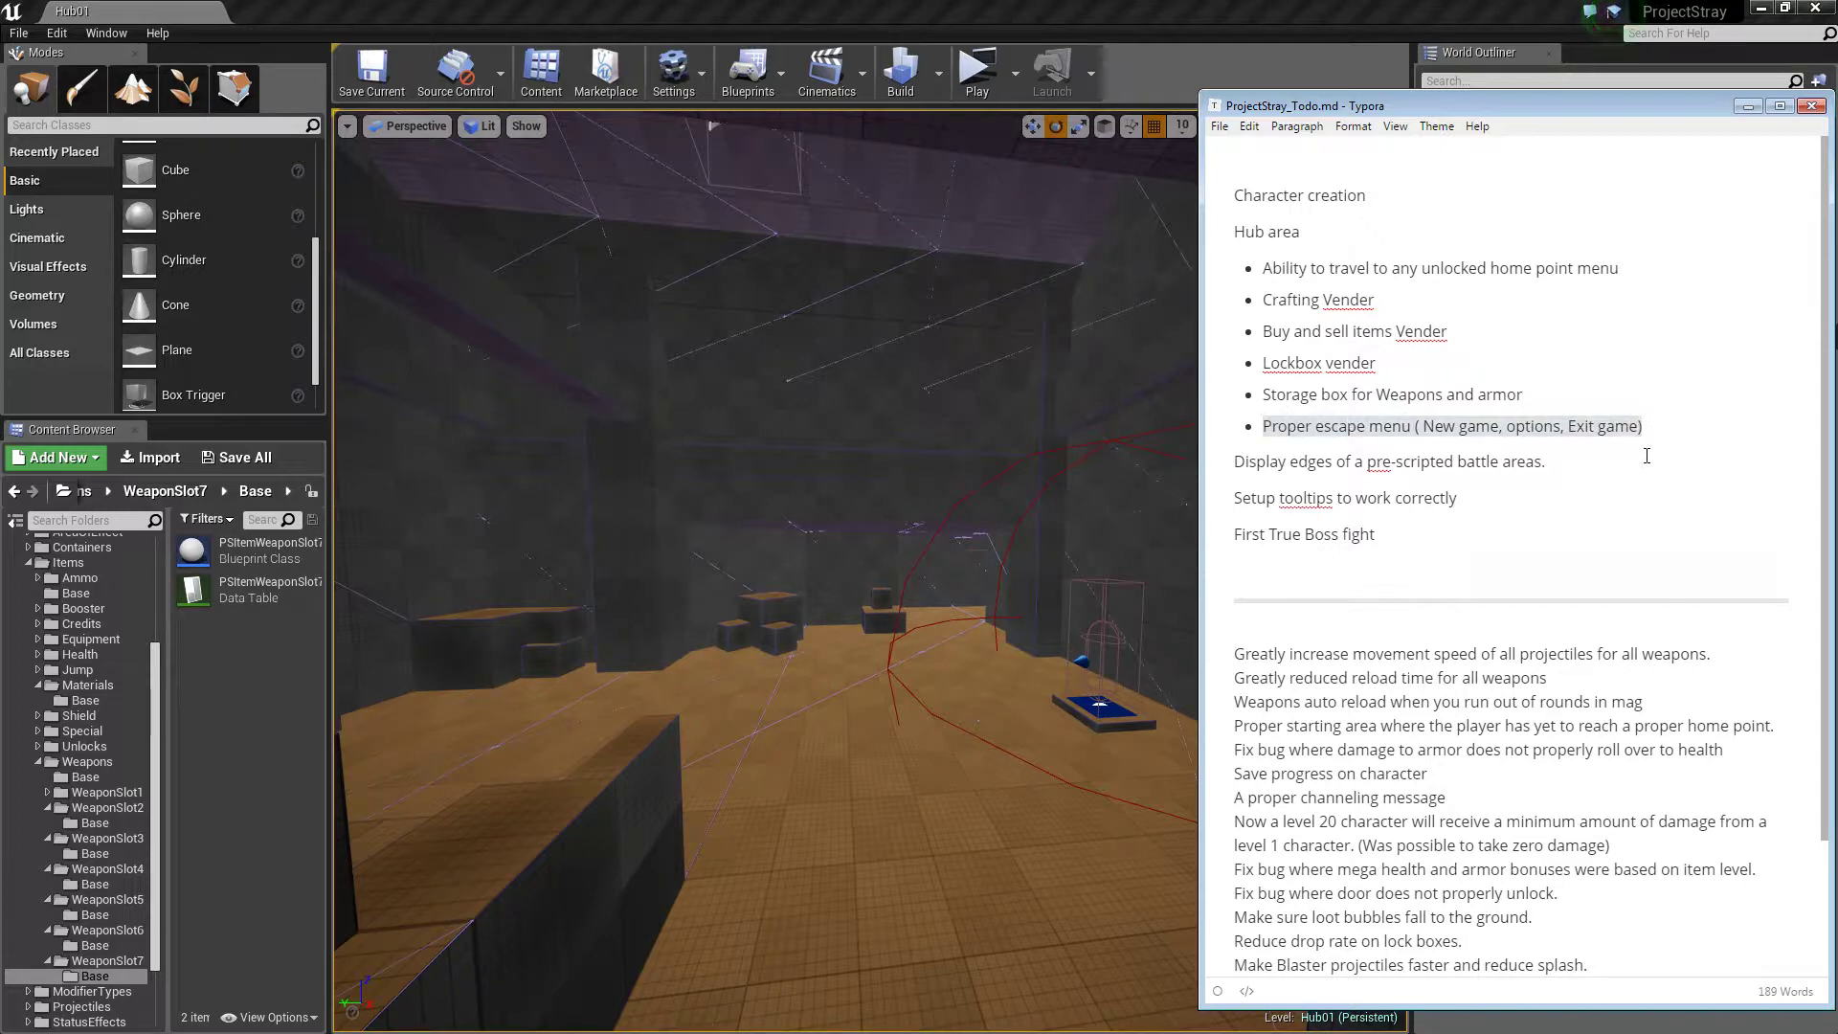